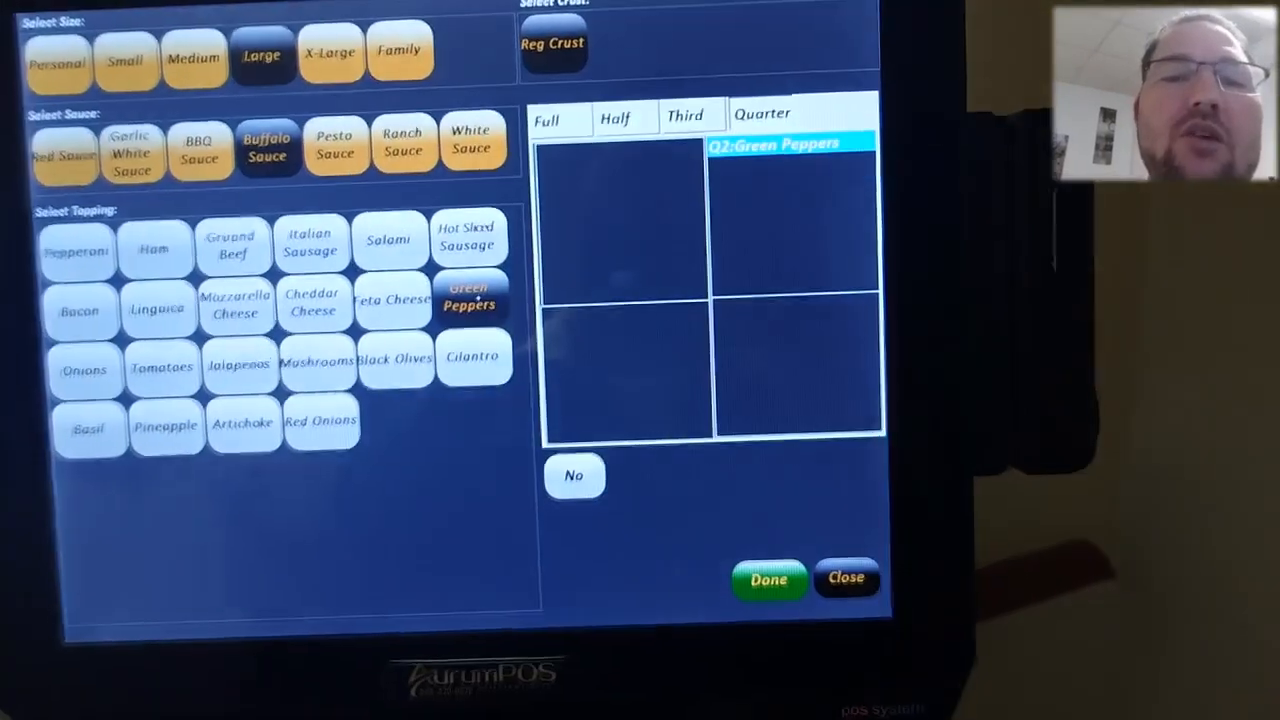
- Finish the topping selection and add the large Buffalo-sauce pizza with half feta and green peppers to the ticket
{"action": "left_click", "coordinate": [768, 580]}
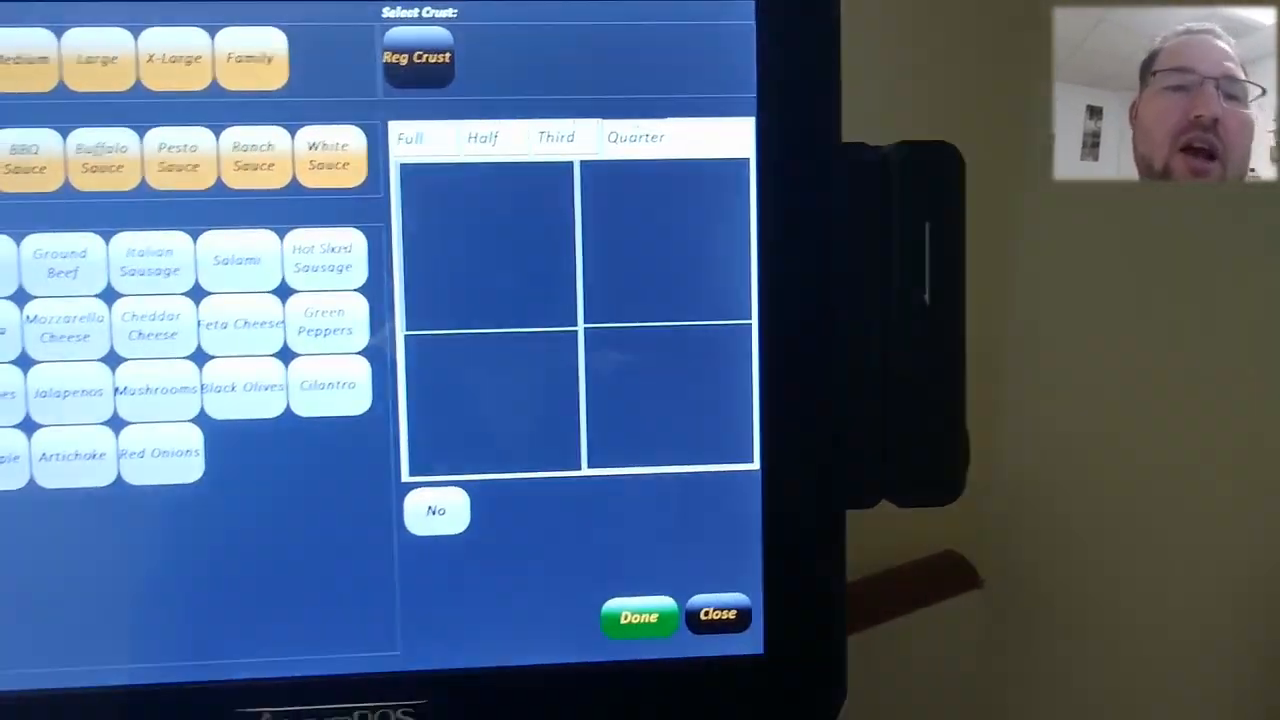
{"action": "left_click", "coordinate": [638, 616]}
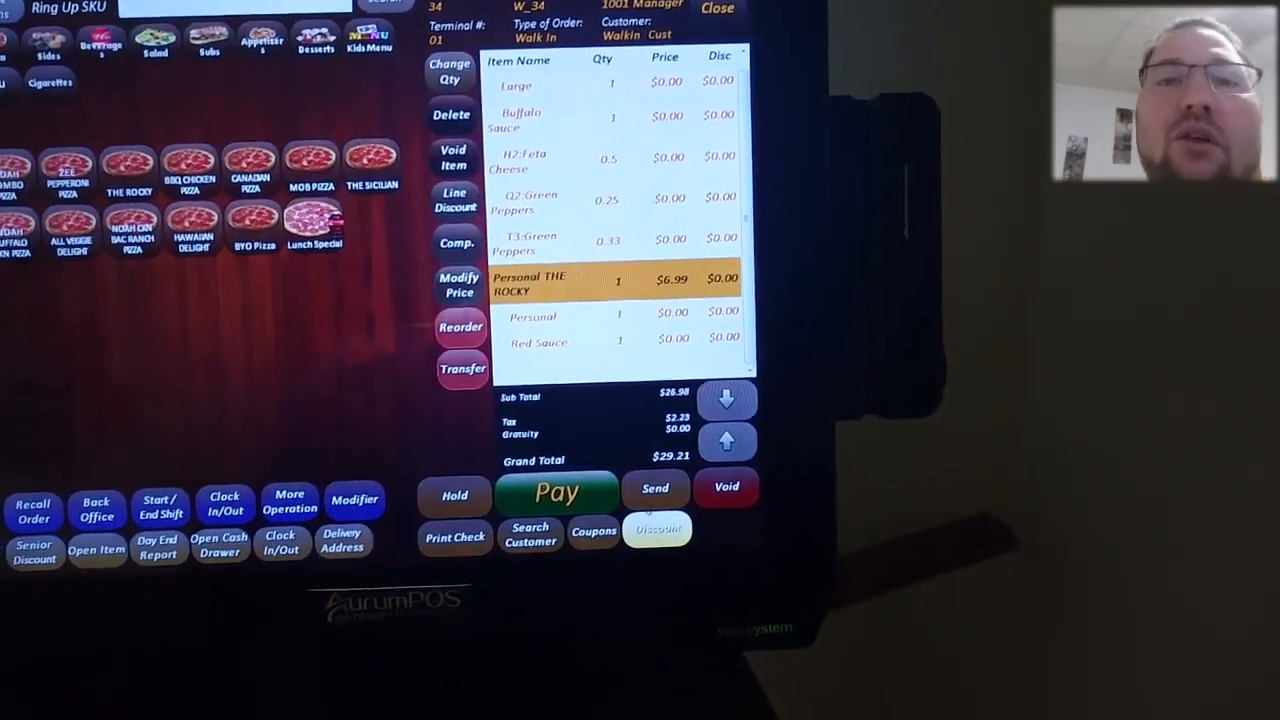